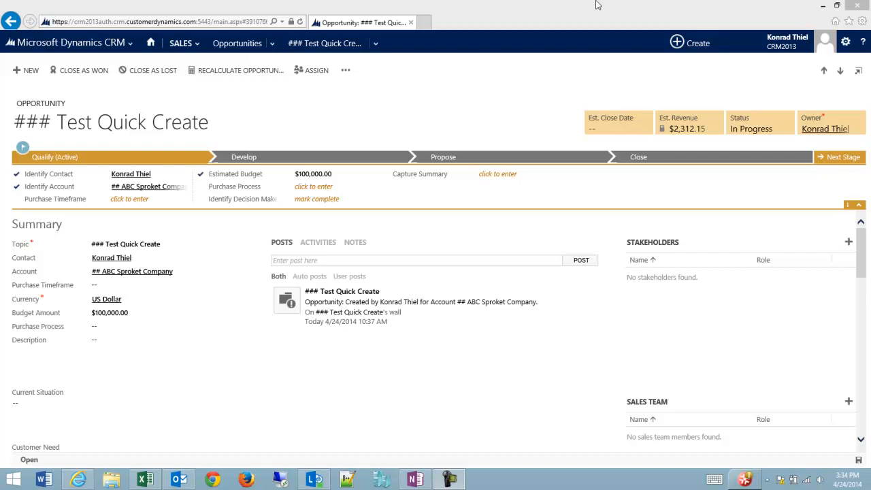
mouse_move(595, 6)
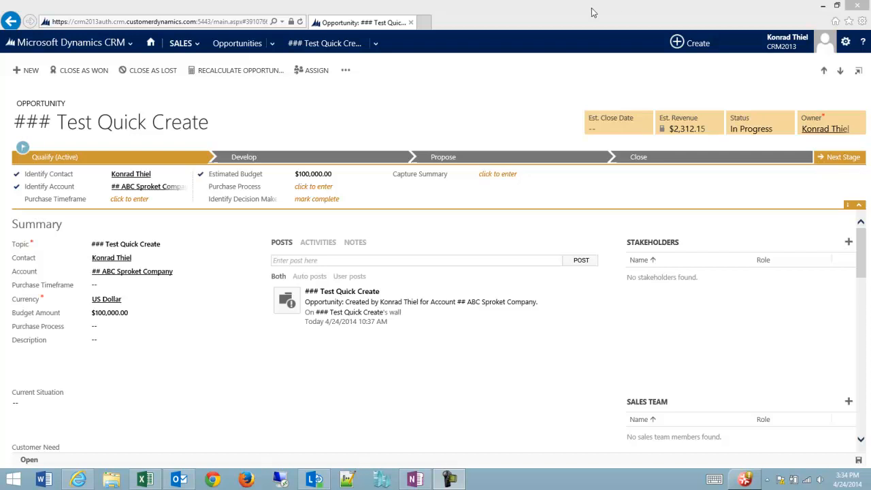
Add a new draft quote from the Test Quick Create opportunity's Quotes subgrid, carrying its two products
scroll("down", 3)
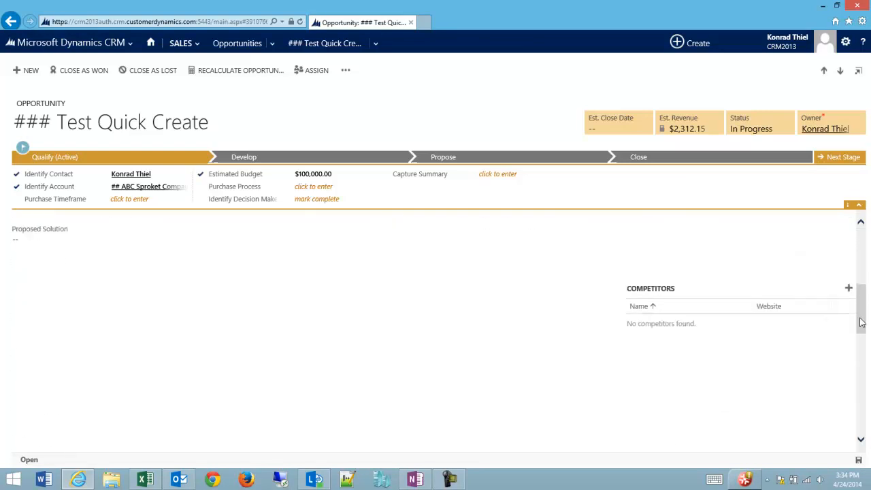
scroll("down", 3)
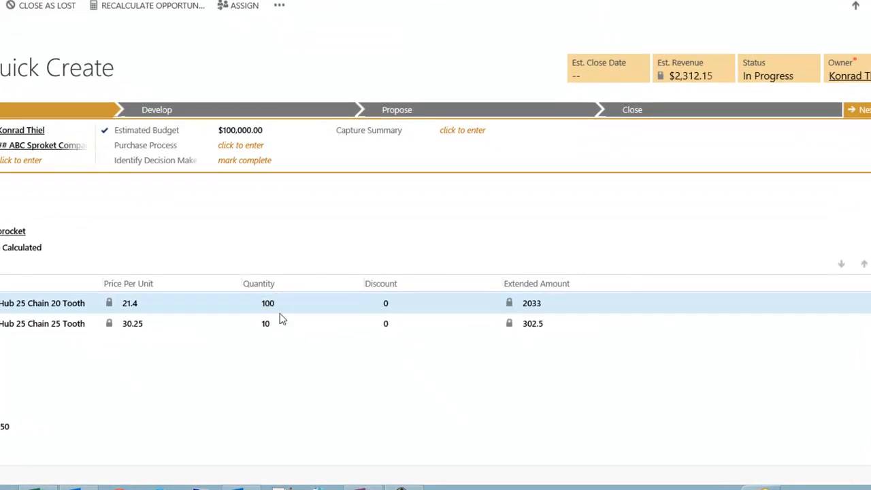
left_click(386, 324)
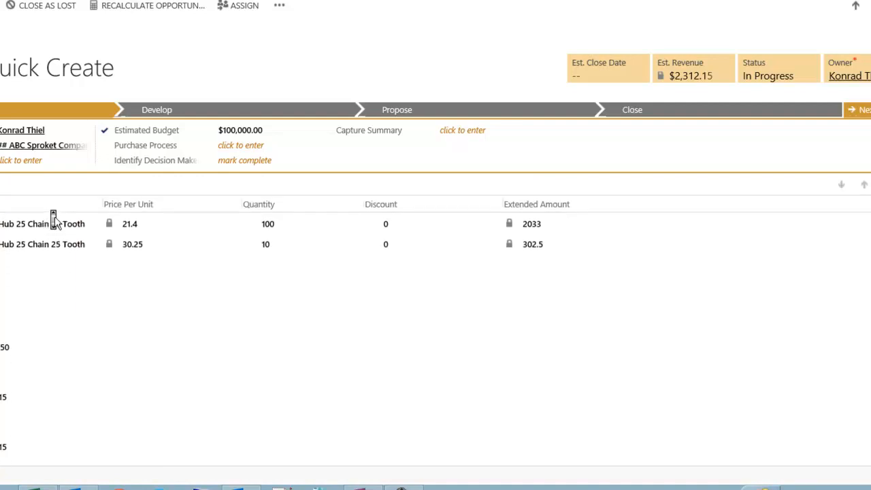
scroll("down", 3)
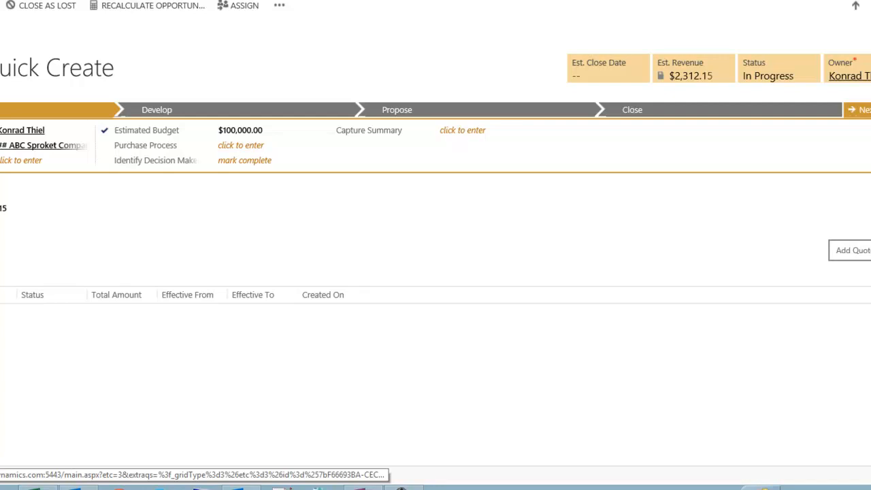
left_click(850, 251)
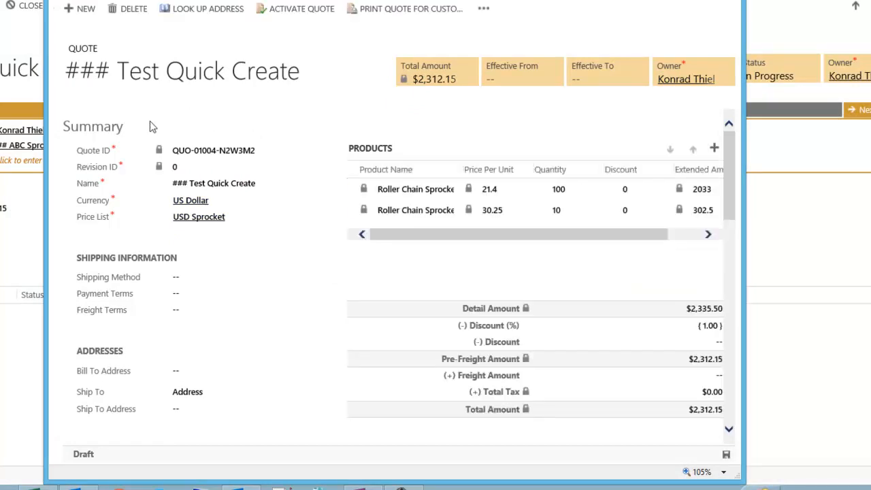
left_click(560, 210)
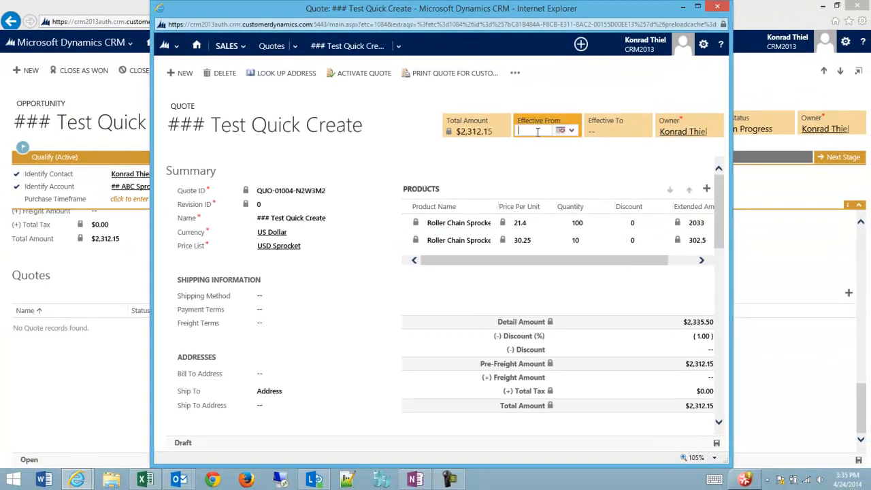
Set Effective From to today (4/24/2014) and Effective To to 5/1/2014
left_click(570, 131)
type("4/24/2014")
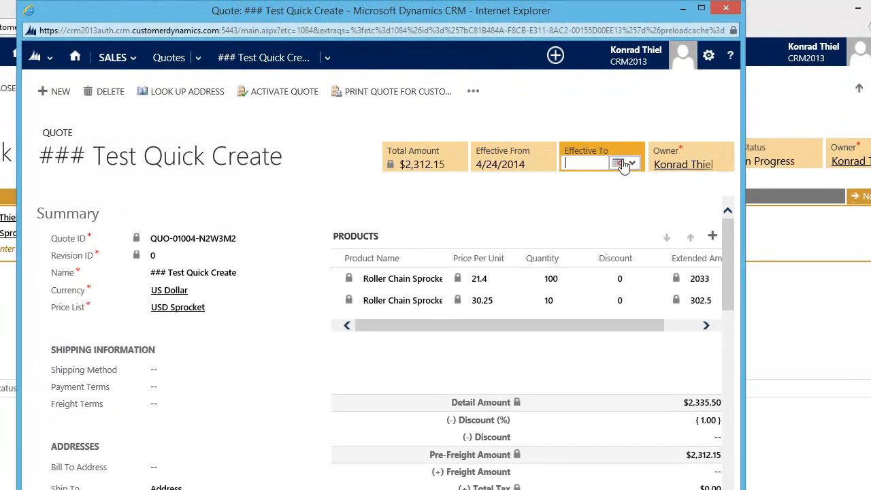
type("5/1/2014")
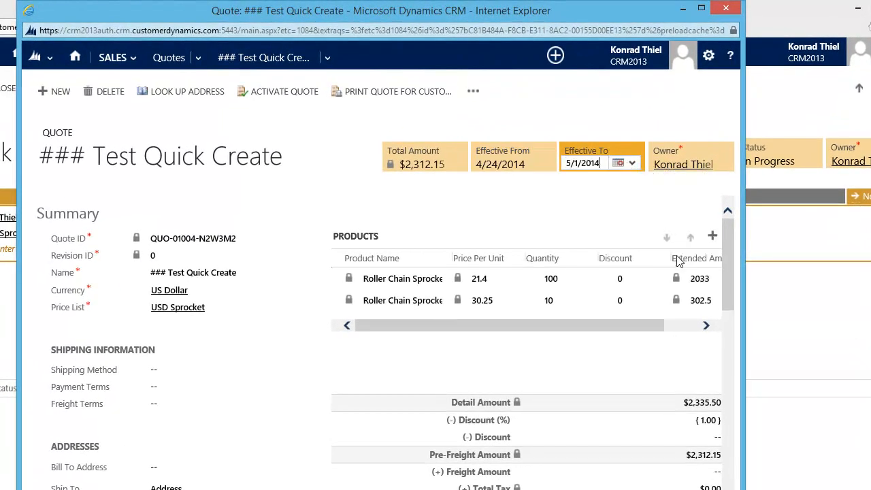
left_click(584, 205)
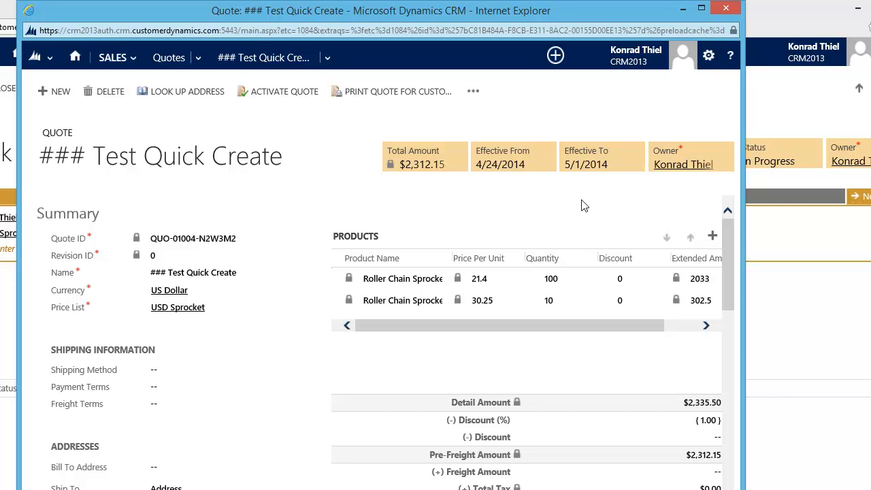
mouse_move(729, 245)
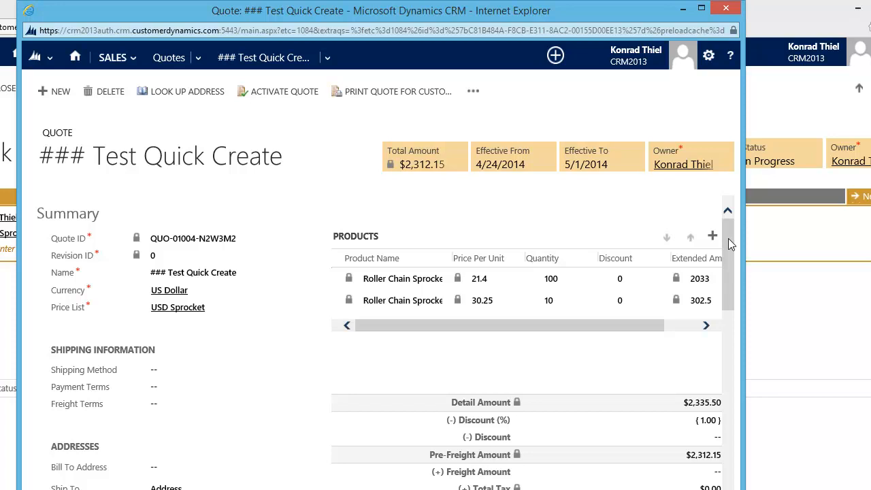
Choose UPS shipping method, Net 30 payment terms and No Charge freight terms
scroll("down", 3)
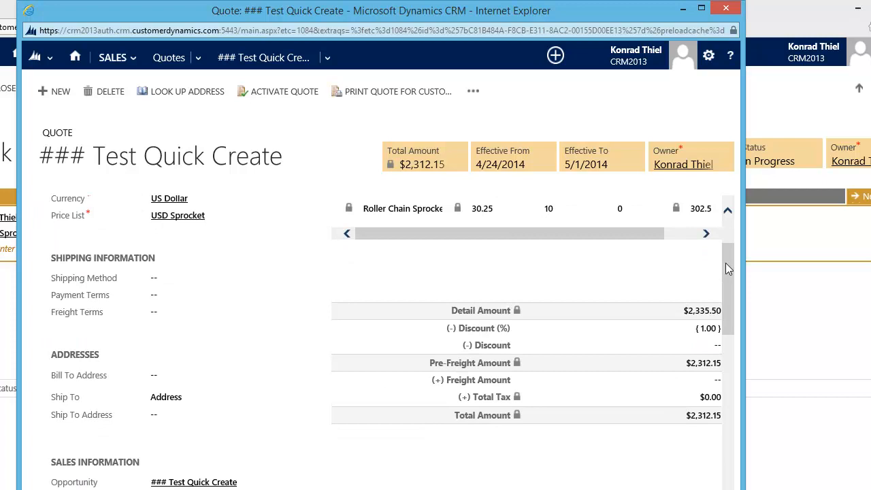
scroll("down", 3)
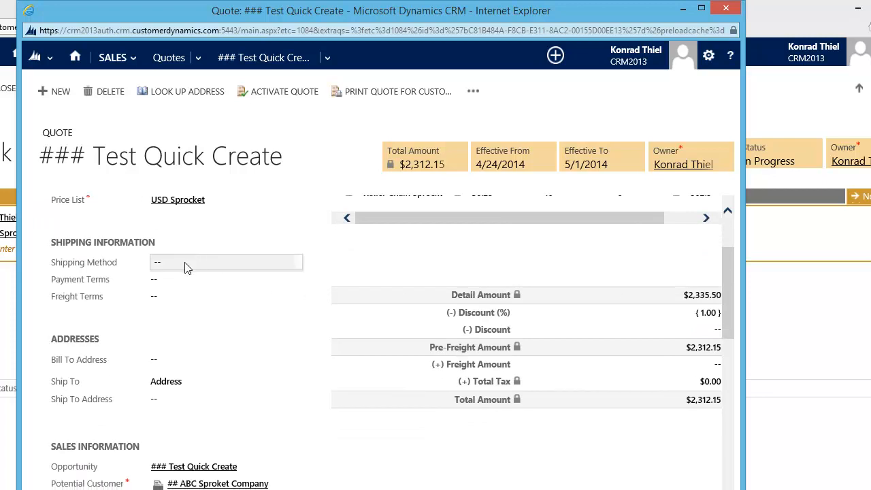
left_click(226, 262)
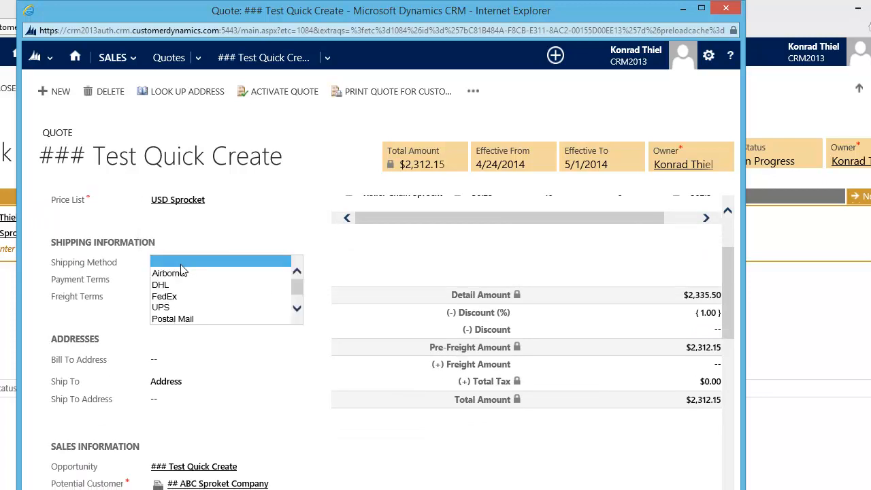
left_click(160, 307)
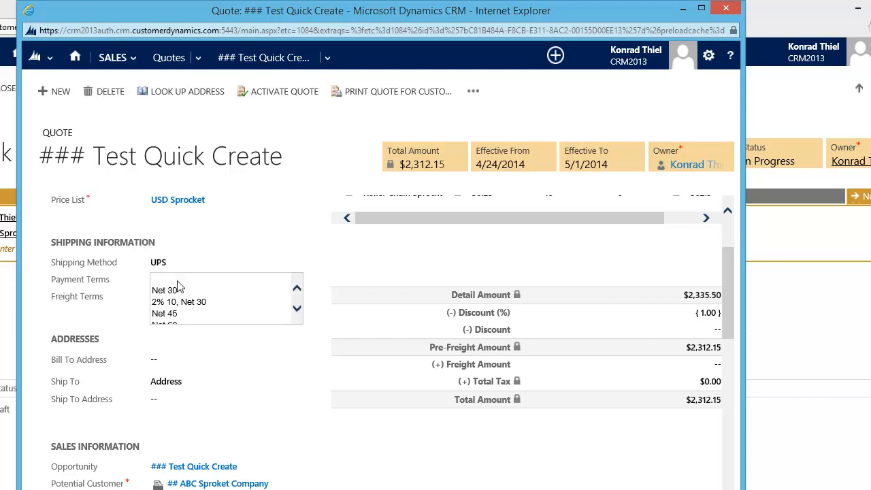
left_click(169, 288)
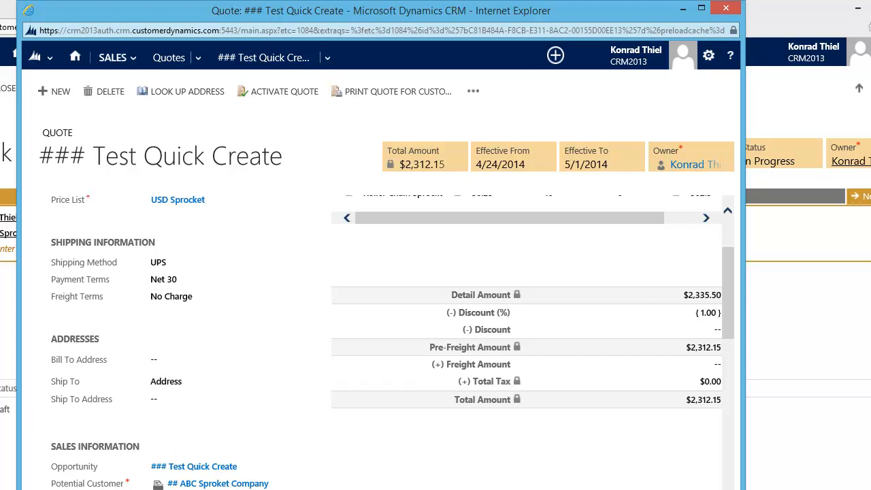
left_click(197, 465)
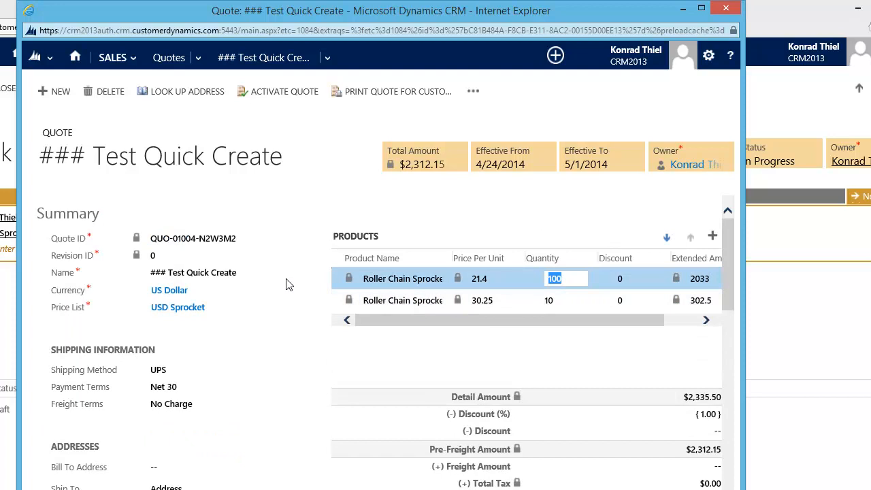
Return to the top of the quote and save the draft
scroll("down", 3)
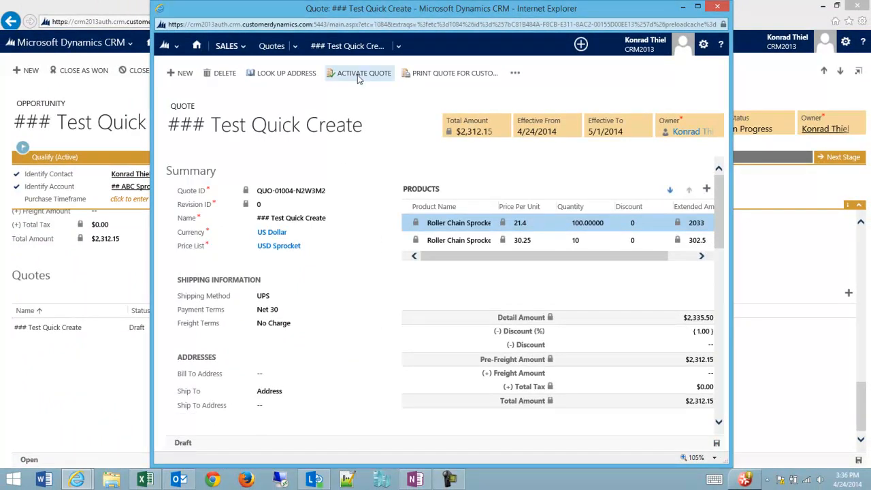
mouse_move(364, 74)
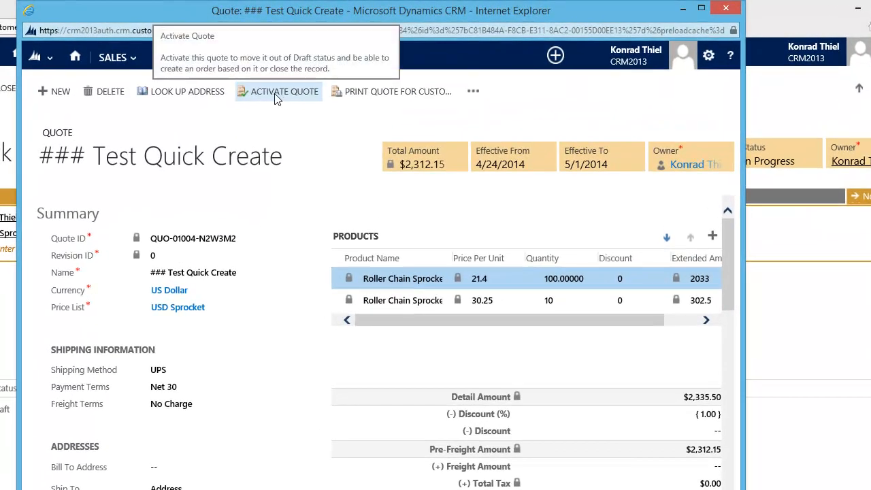
Activate the draft quote and confirm, making it read-only
left_click(284, 91)
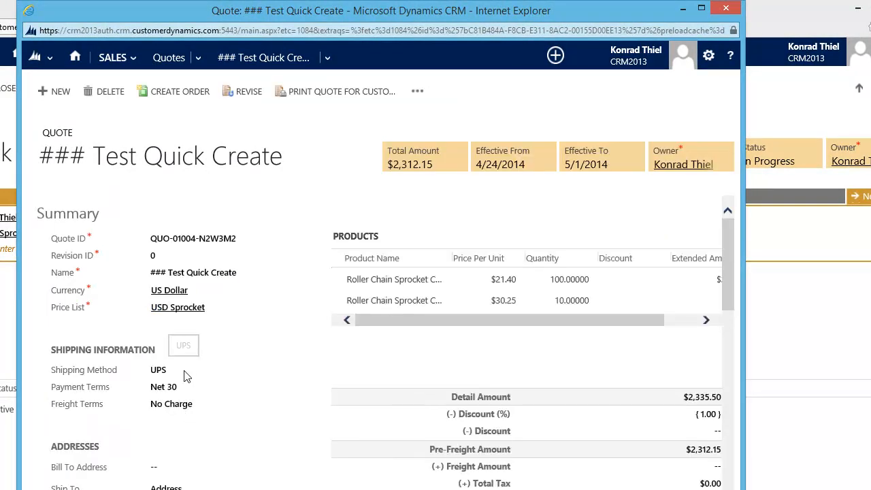
left_click(477, 301)
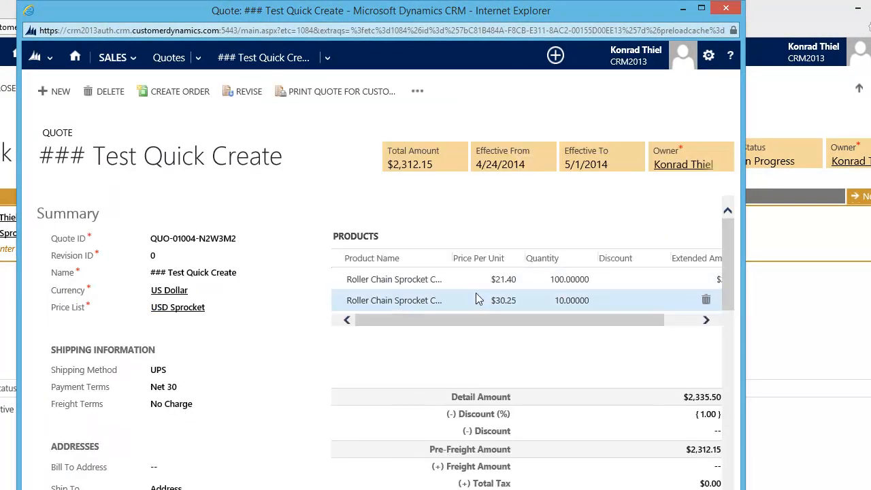
mouse_move(341, 91)
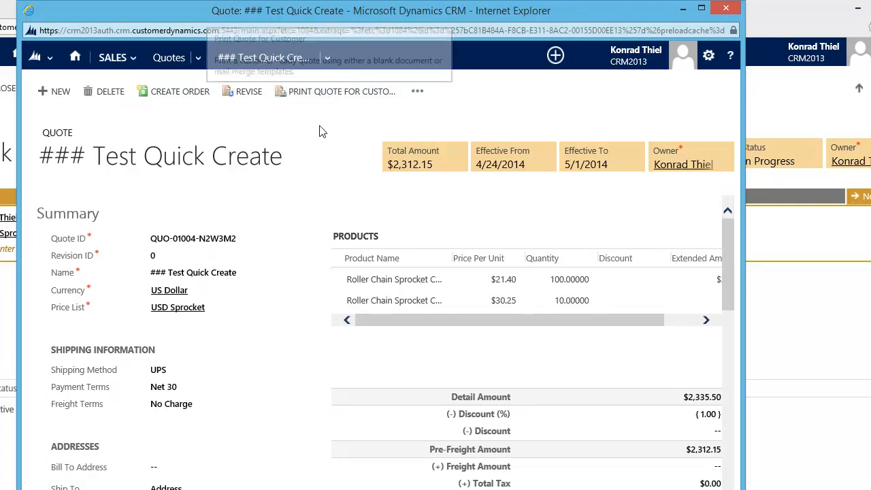
mouse_move(207, 213)
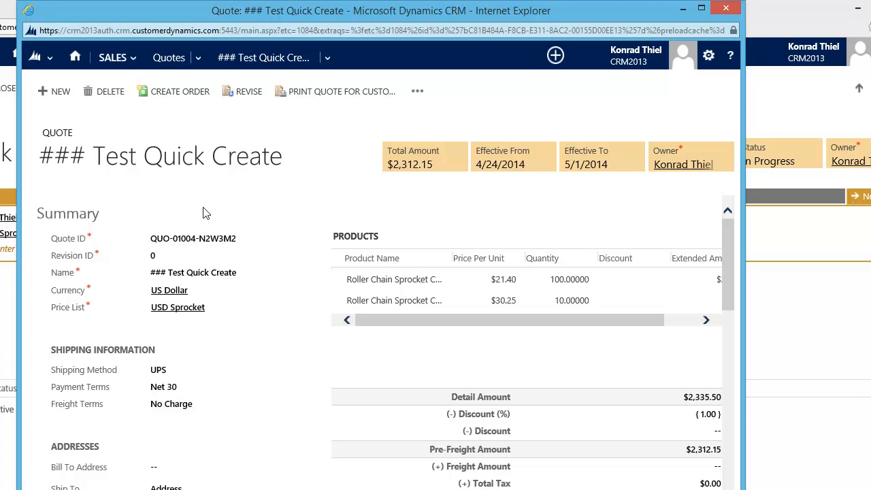
mouse_move(259, 164)
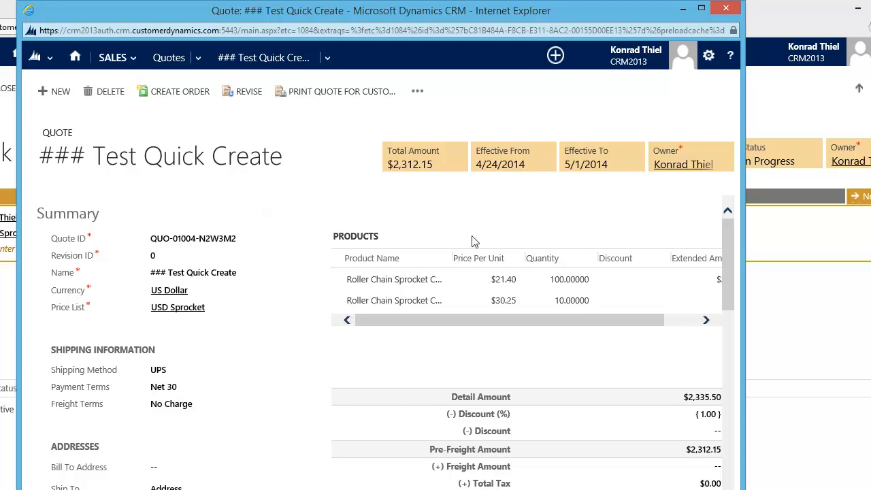
left_click(569, 279)
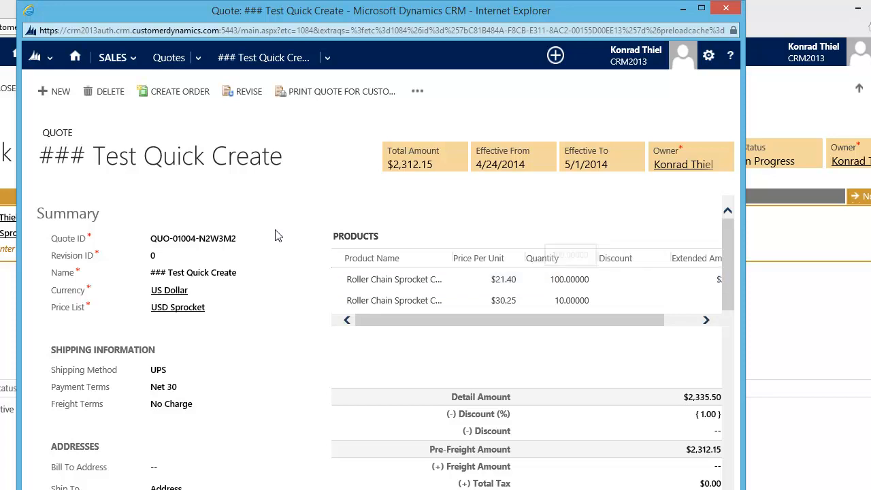
Revise the active quote into revision 1 and set the first product's quantity to 90
left_click(249, 91)
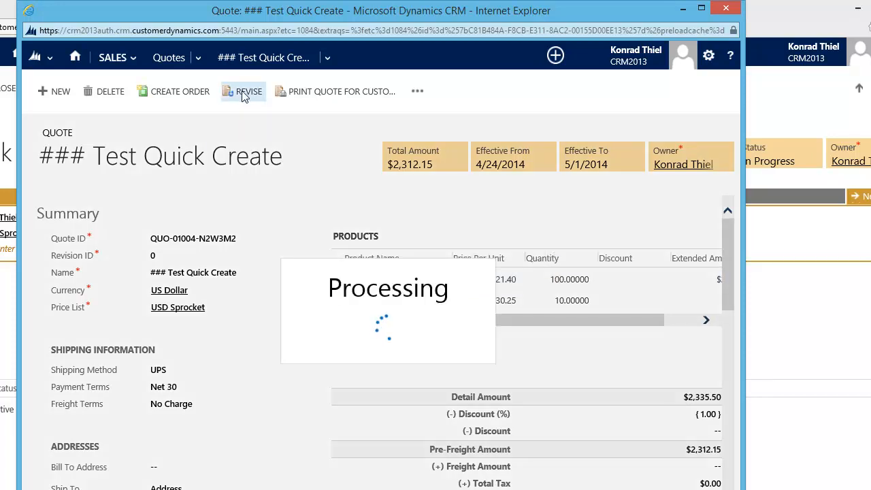
left_click(249, 91)
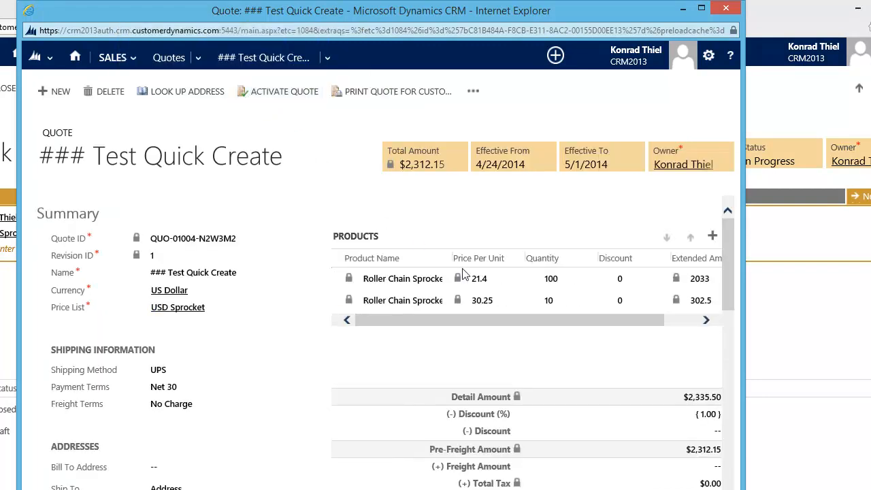
type("90")
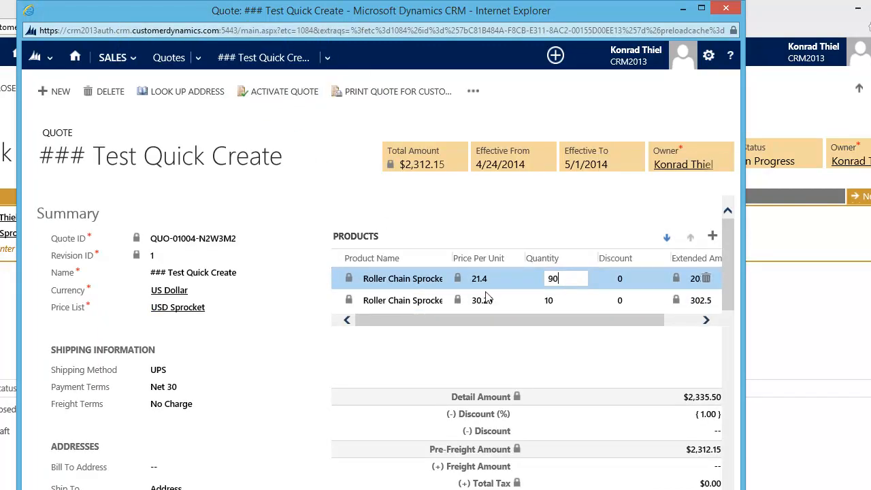